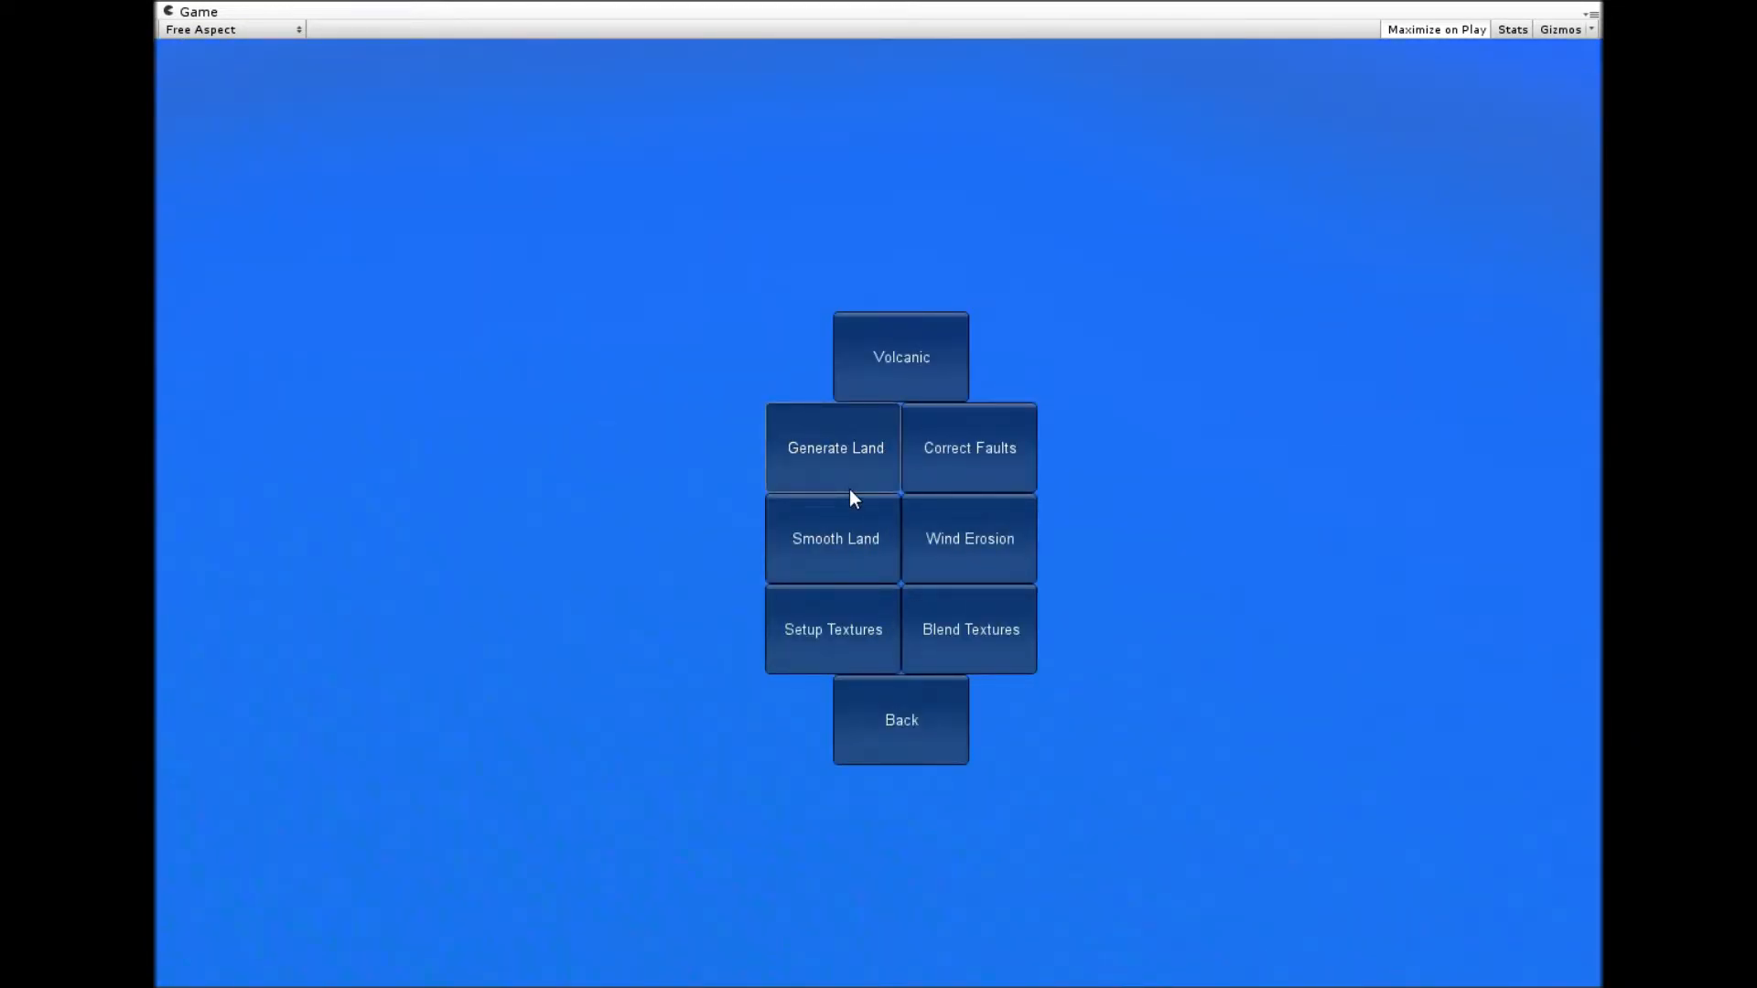
# - Generate a rugged land terrain from the generator menu
pyautogui.click(834, 446)
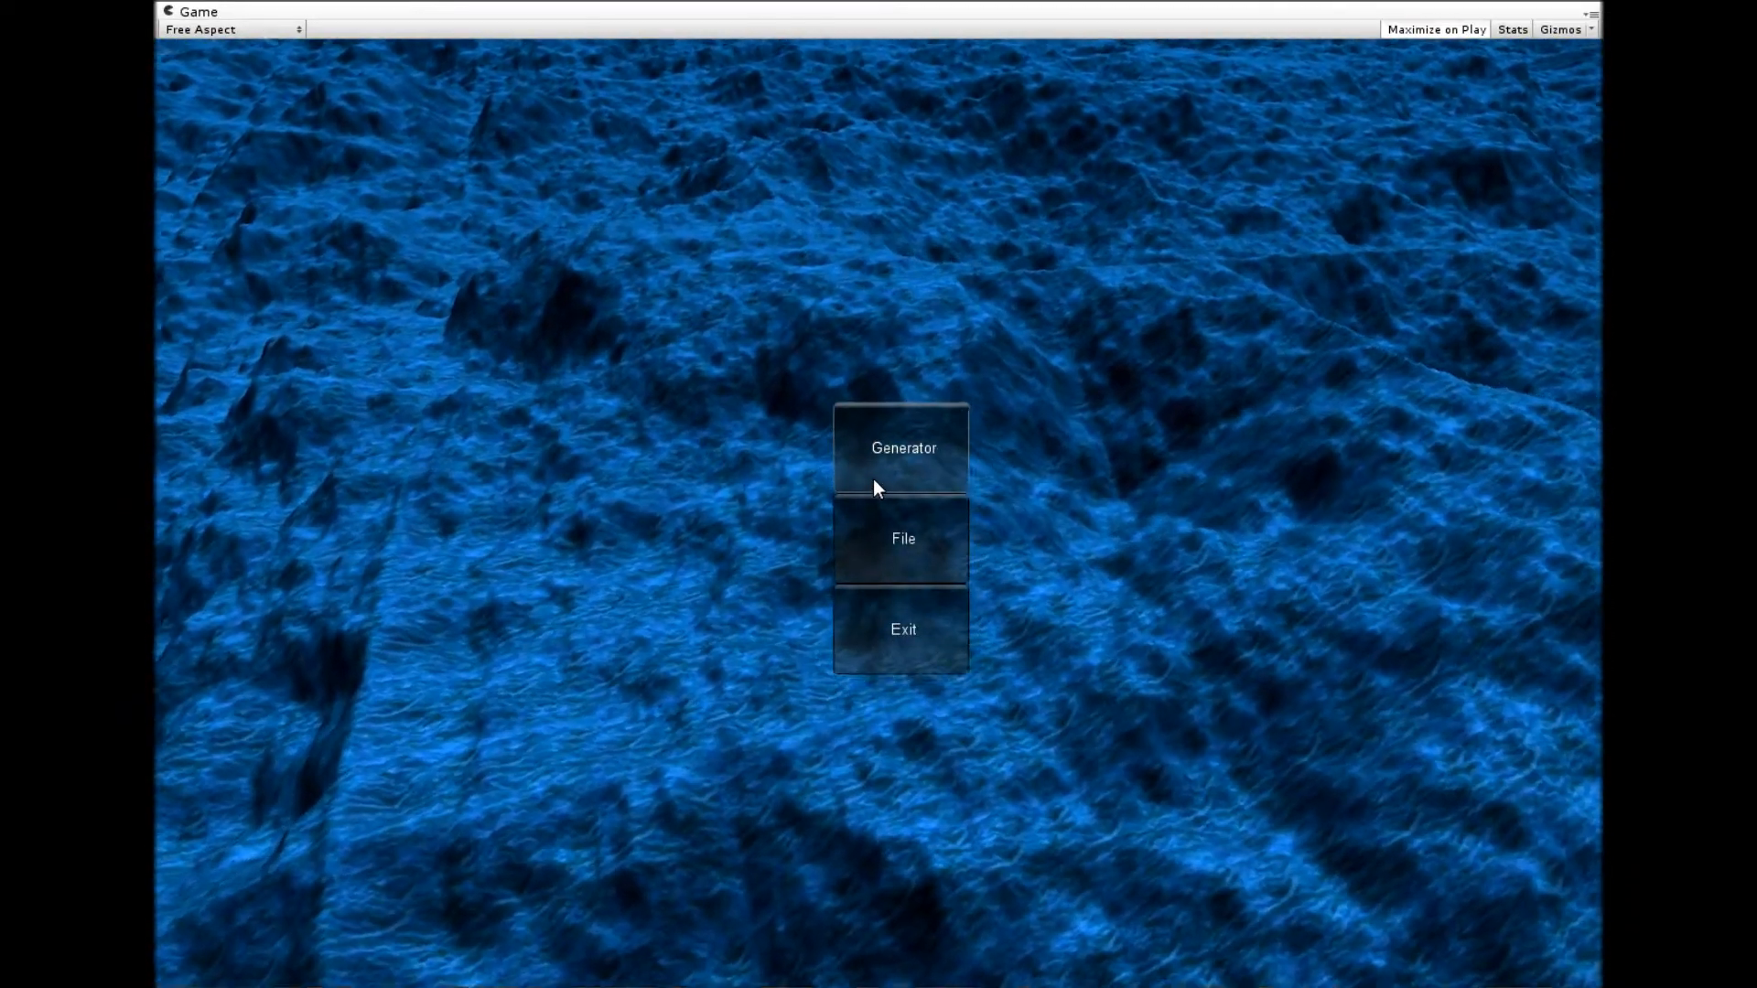
# - Bring up the Generator options over a new mountainous terrain with water bodies
pyautogui.click(902, 447)
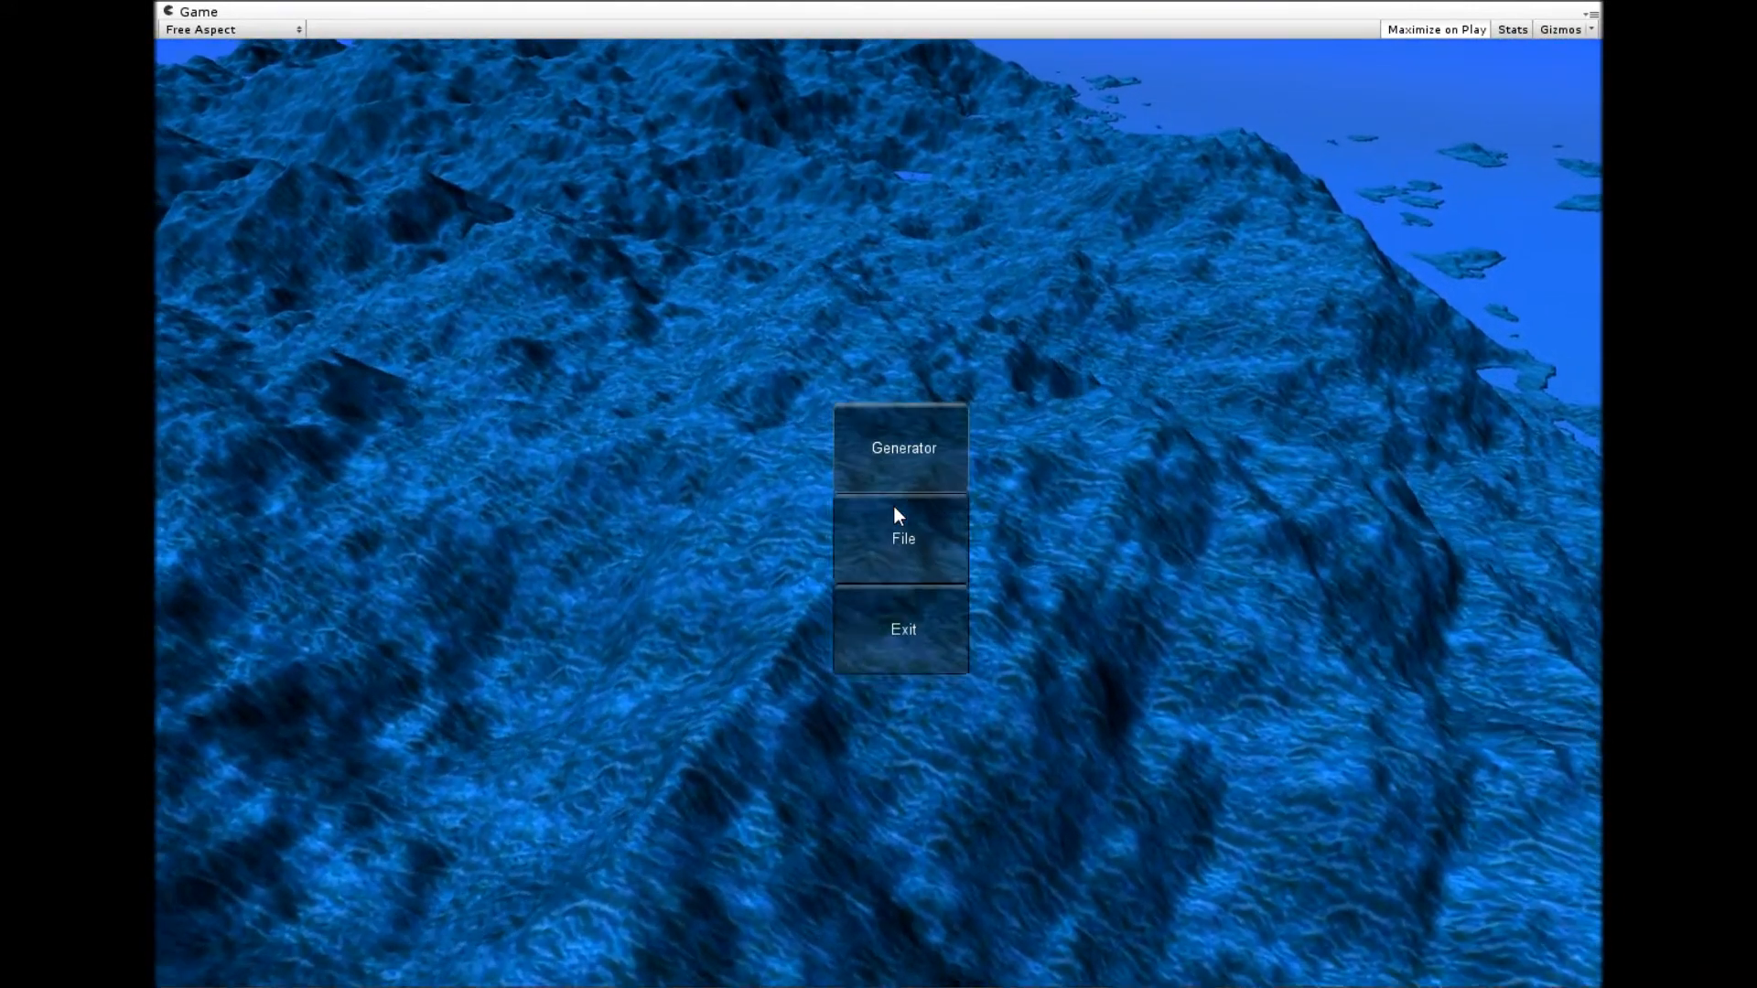
pyautogui.click(900, 447)
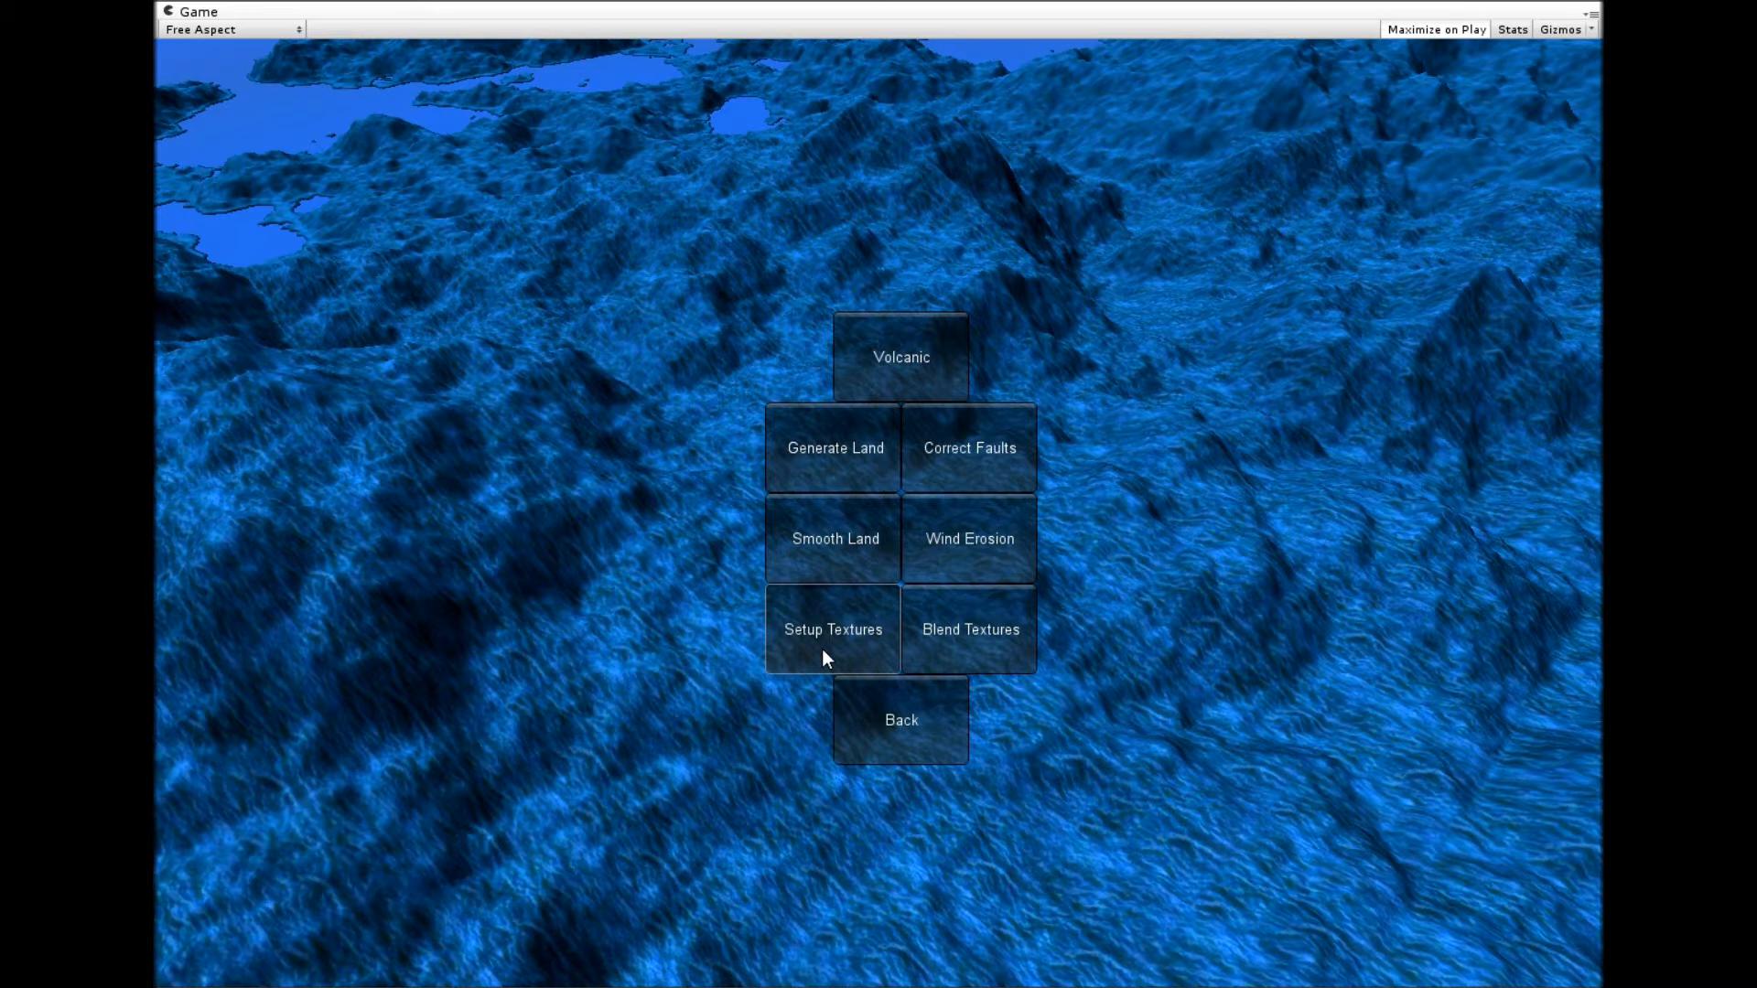
pyautogui.click(833, 628)
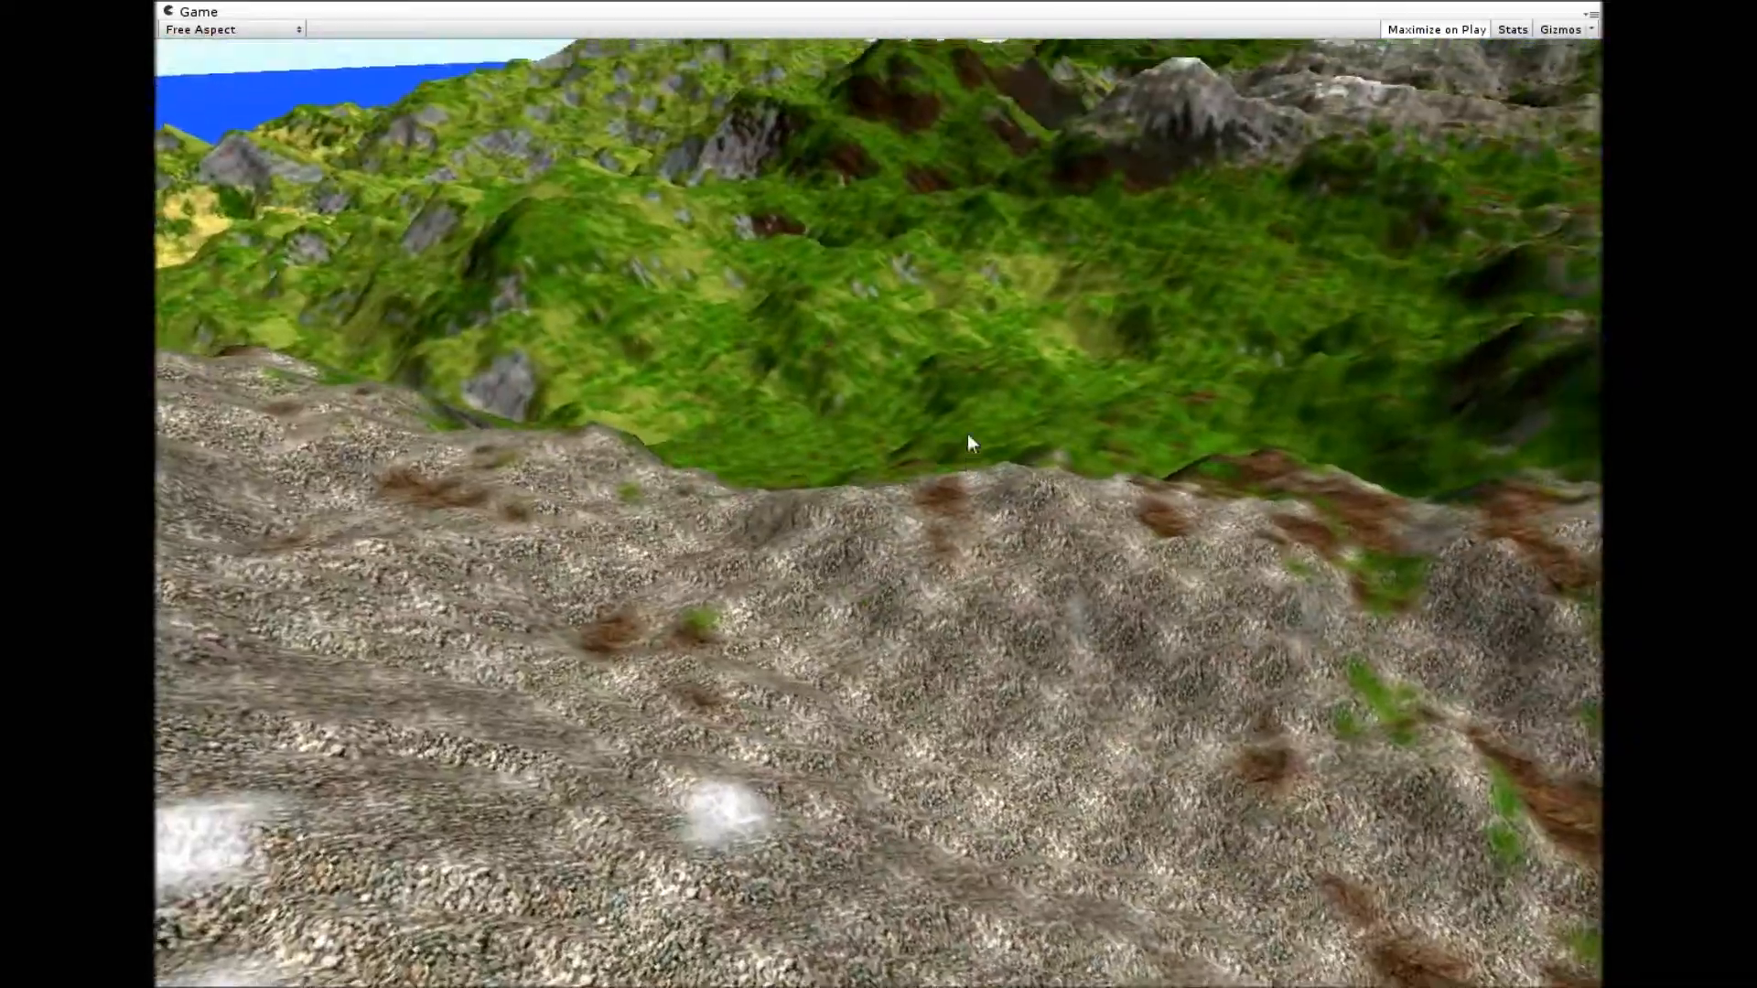
pyautogui.moveTo(880, 223)
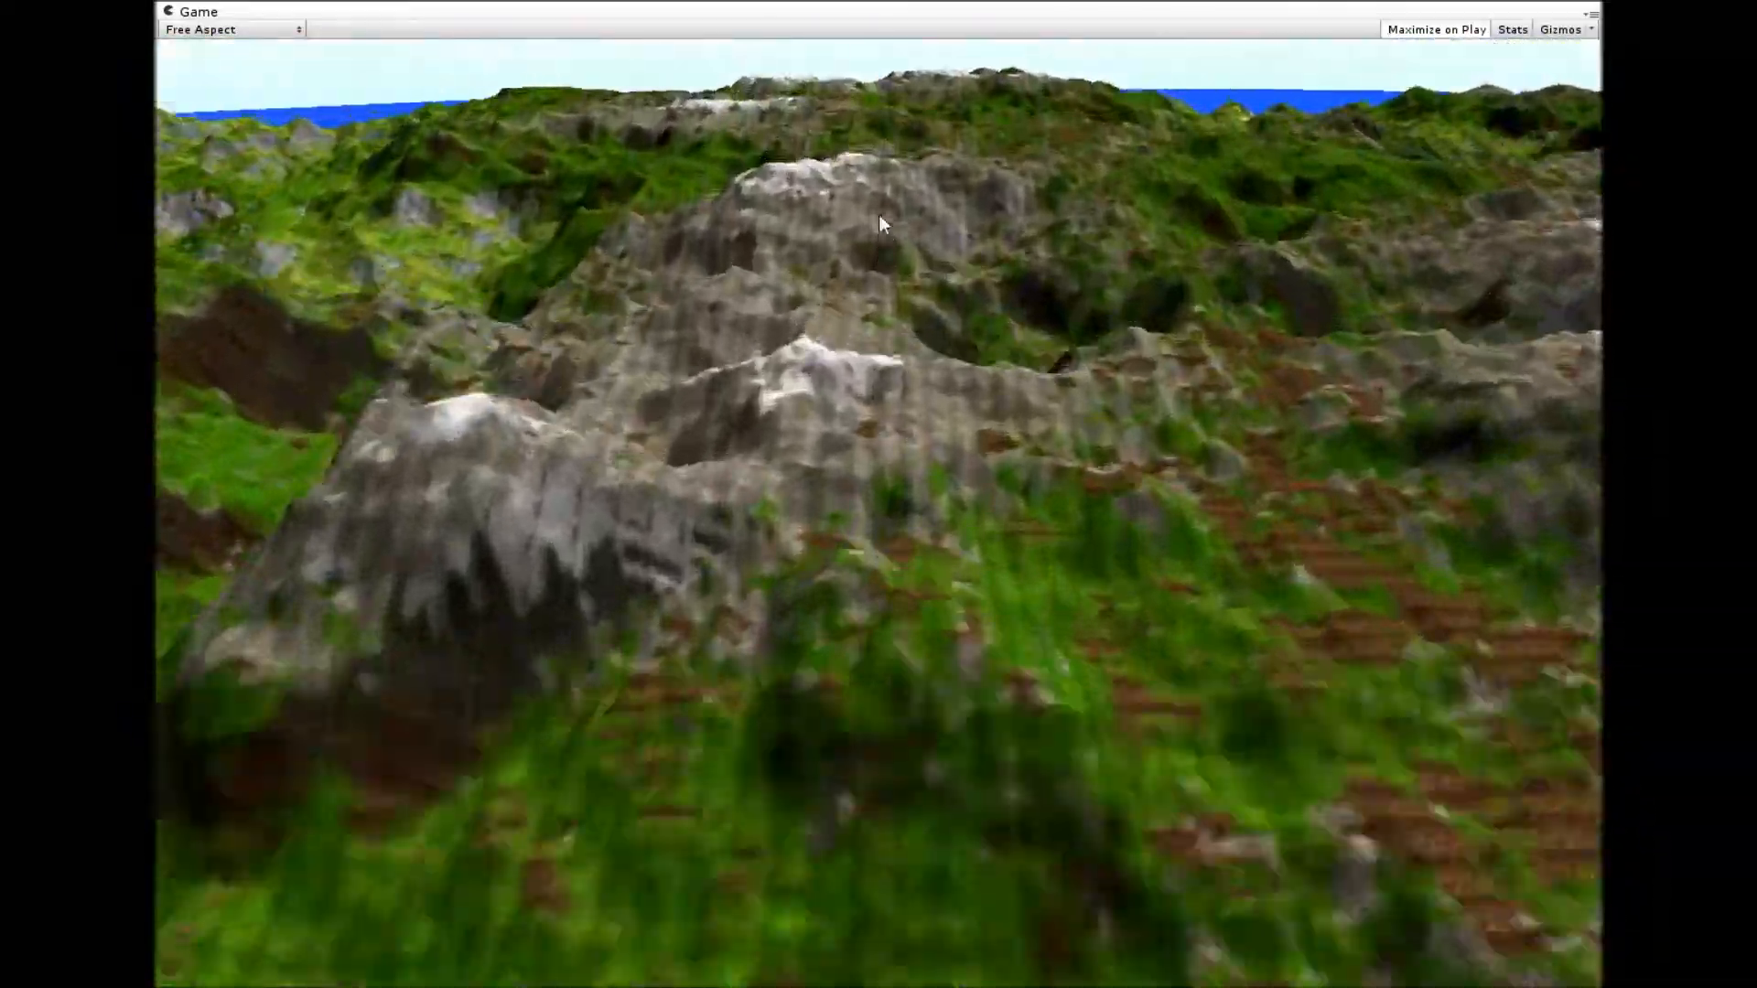